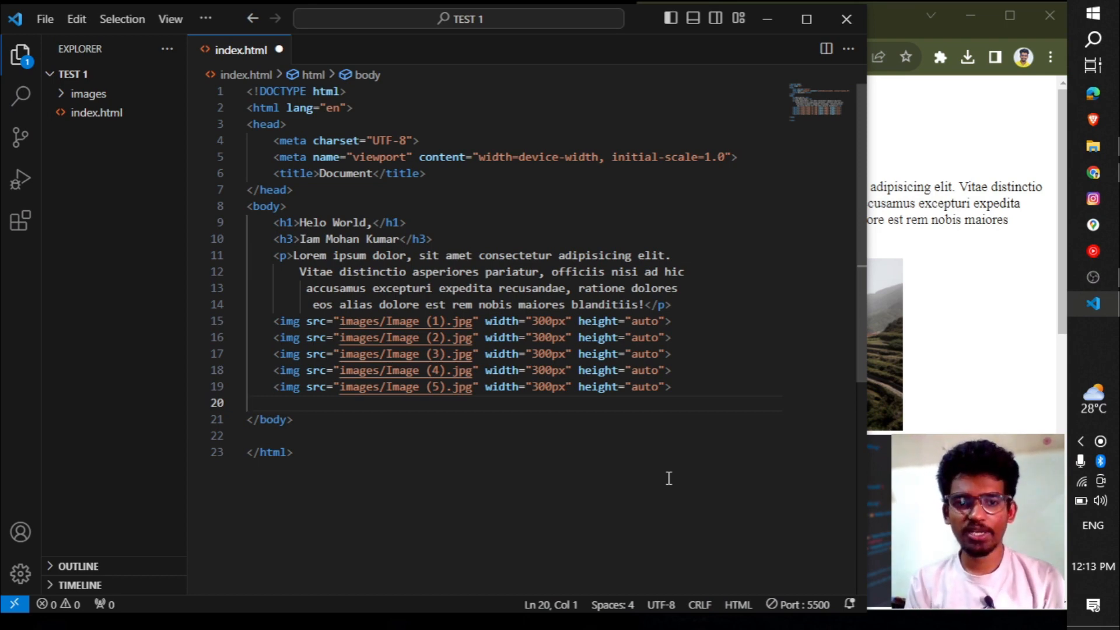
mouse_move(675, 379)
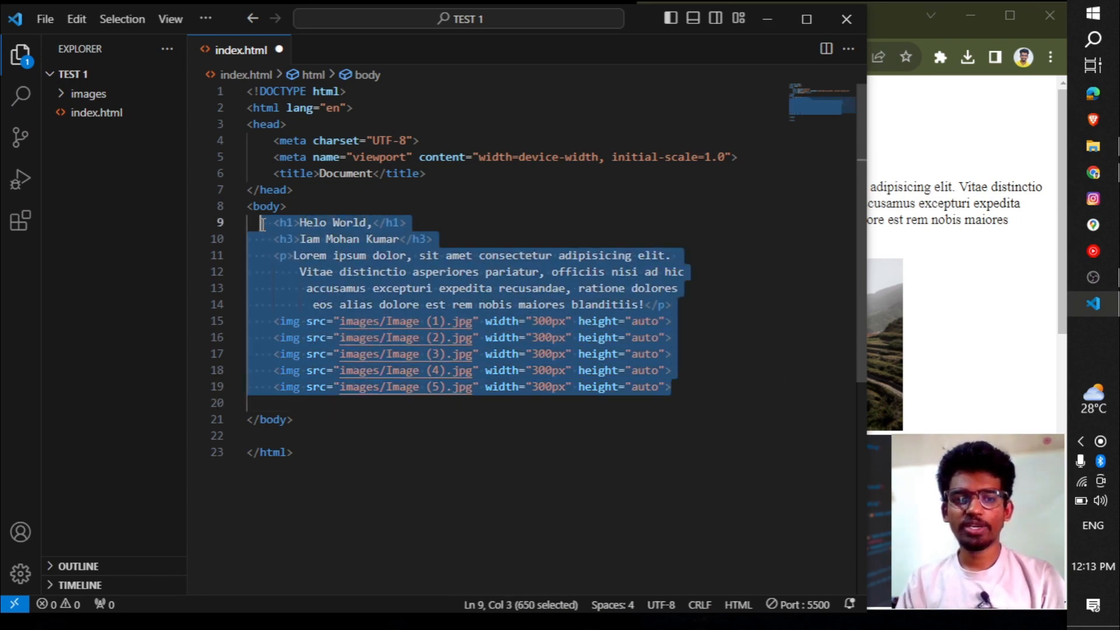
Delete the old body content and remaining boilerplate, leaving index.html empty
key(Delete)
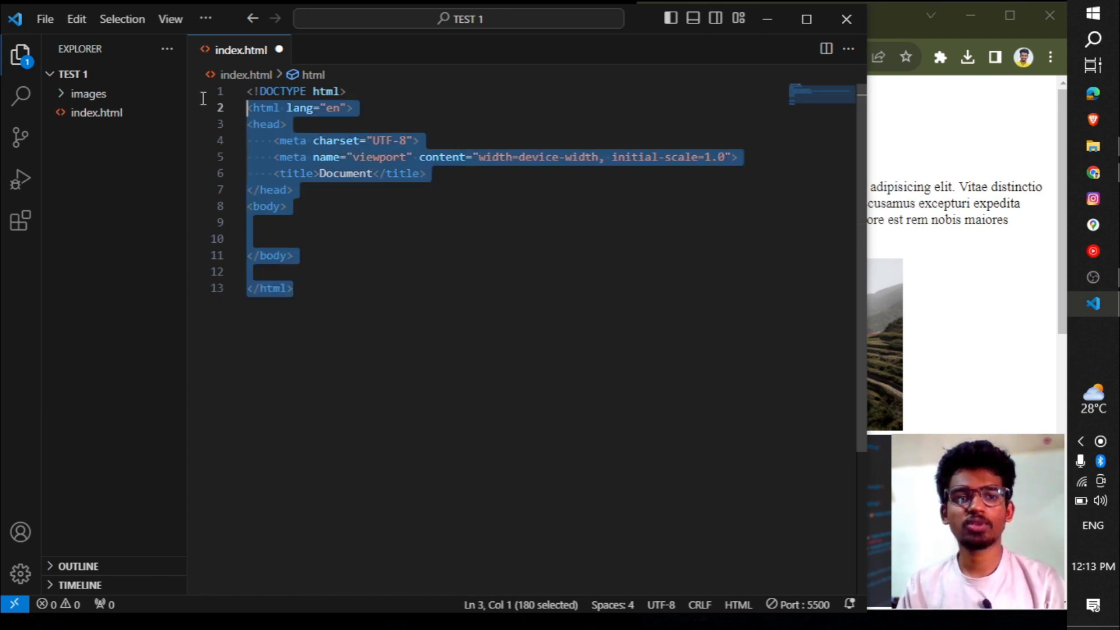
key(Delete)
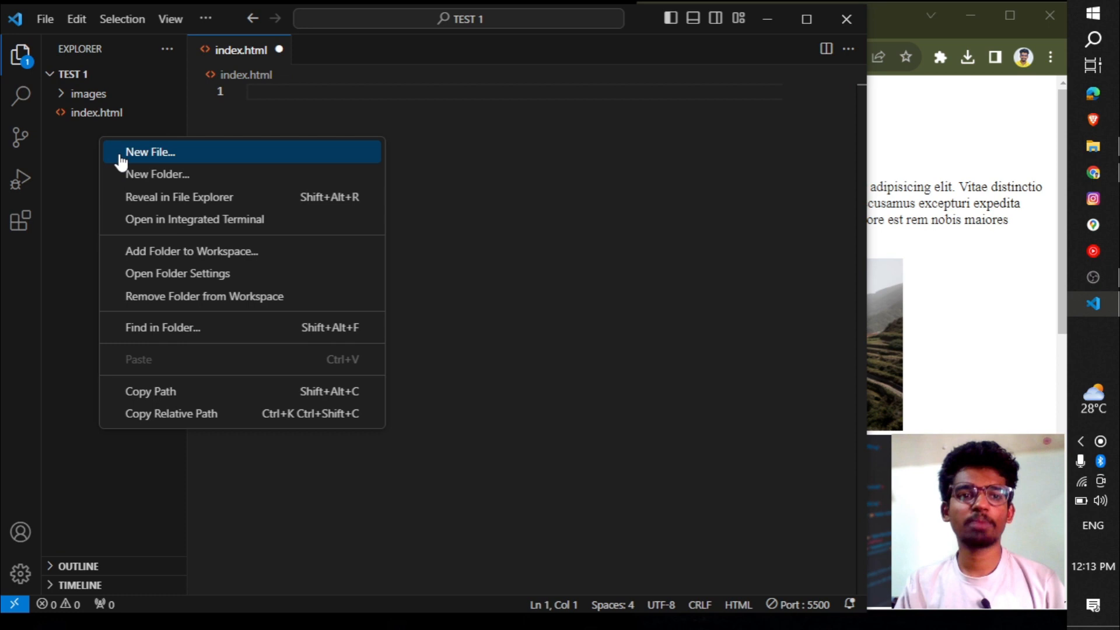
Expand the ! Emmet abbreviation into boilerplate and change the title to 'My Website'
click(327, 122)
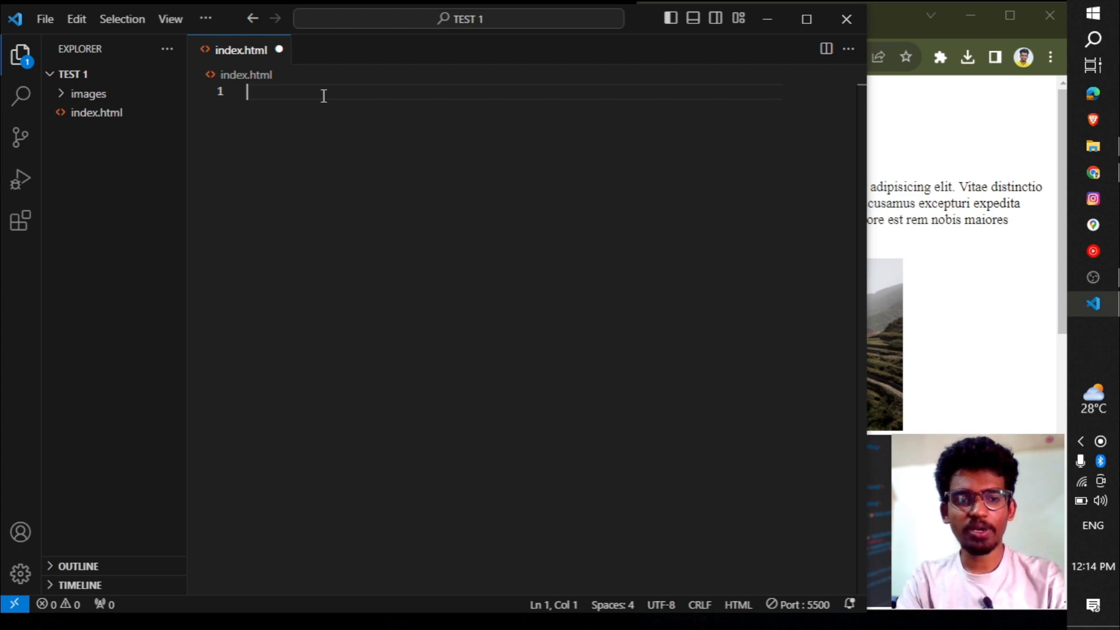
text(!)
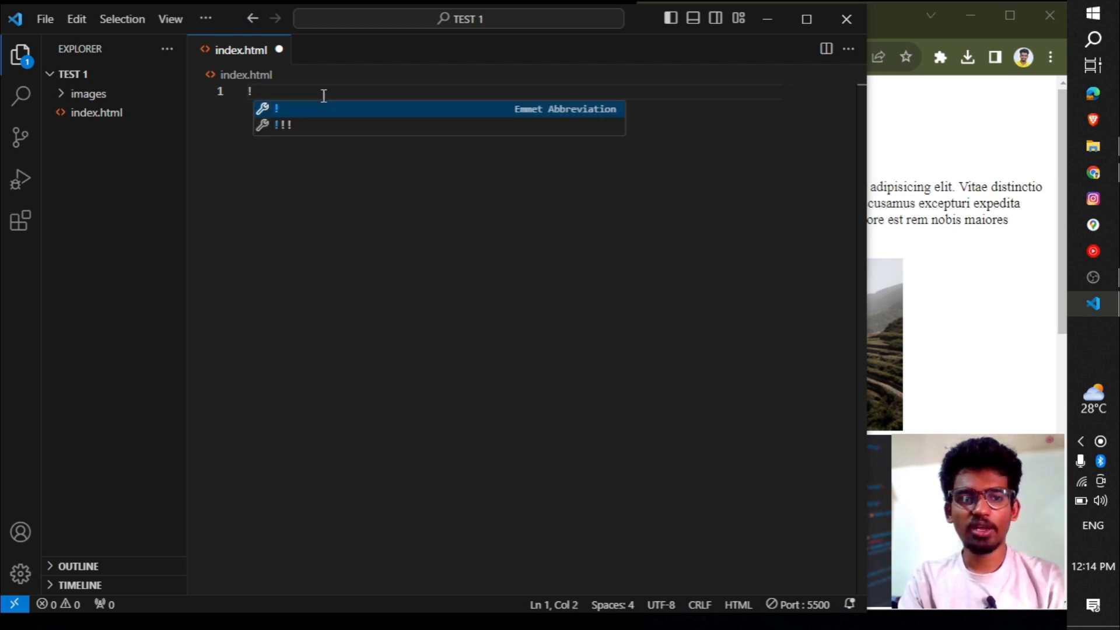
key(Tab)
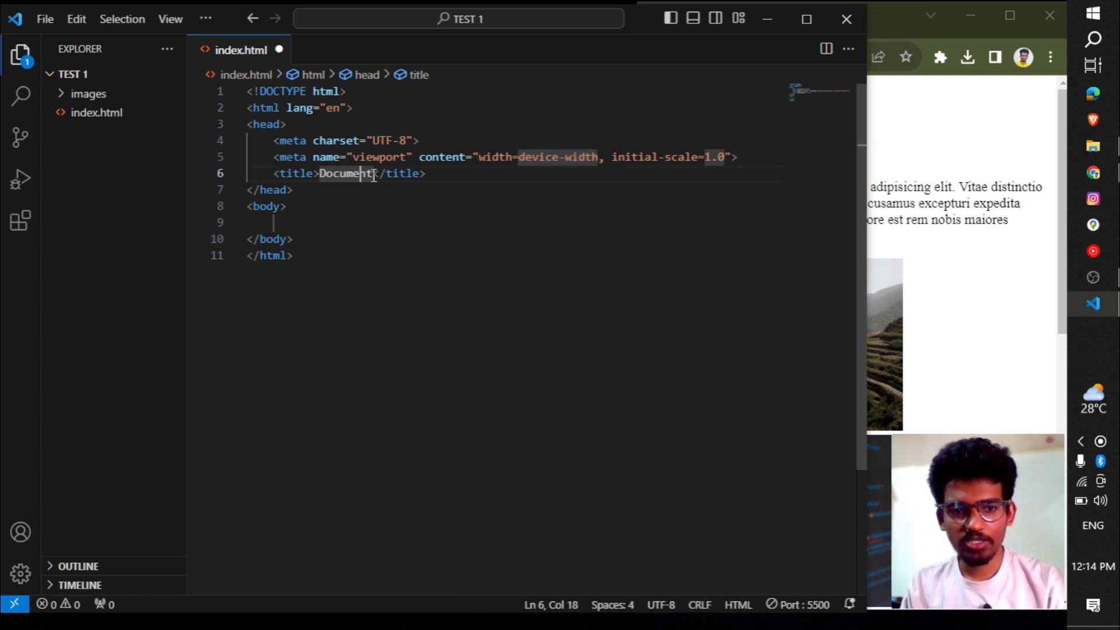
double_click(345, 173)
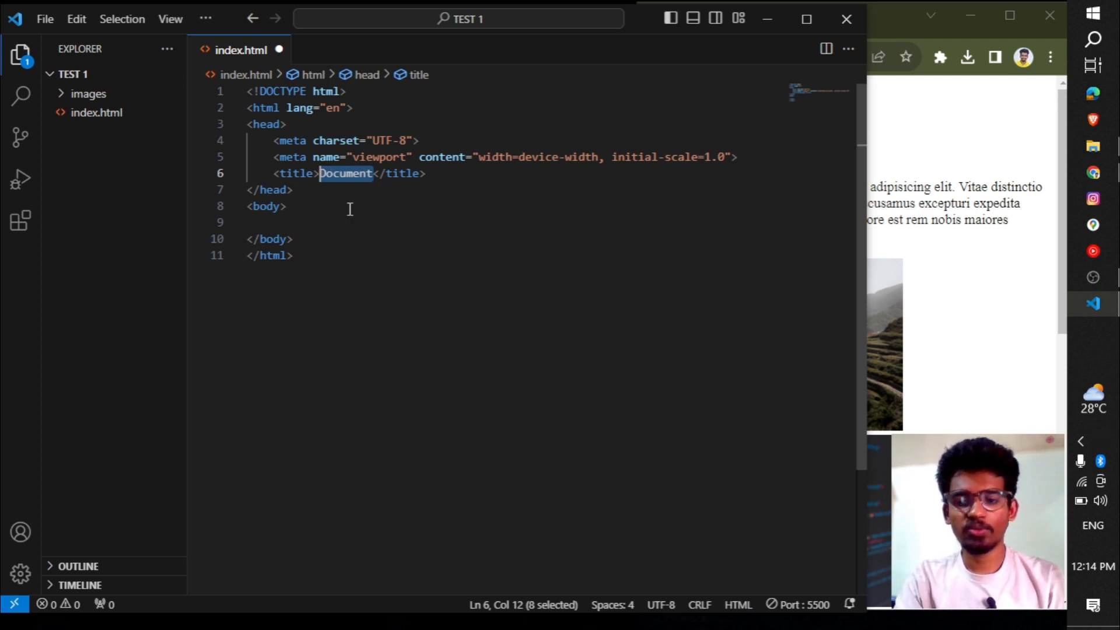
text(My)
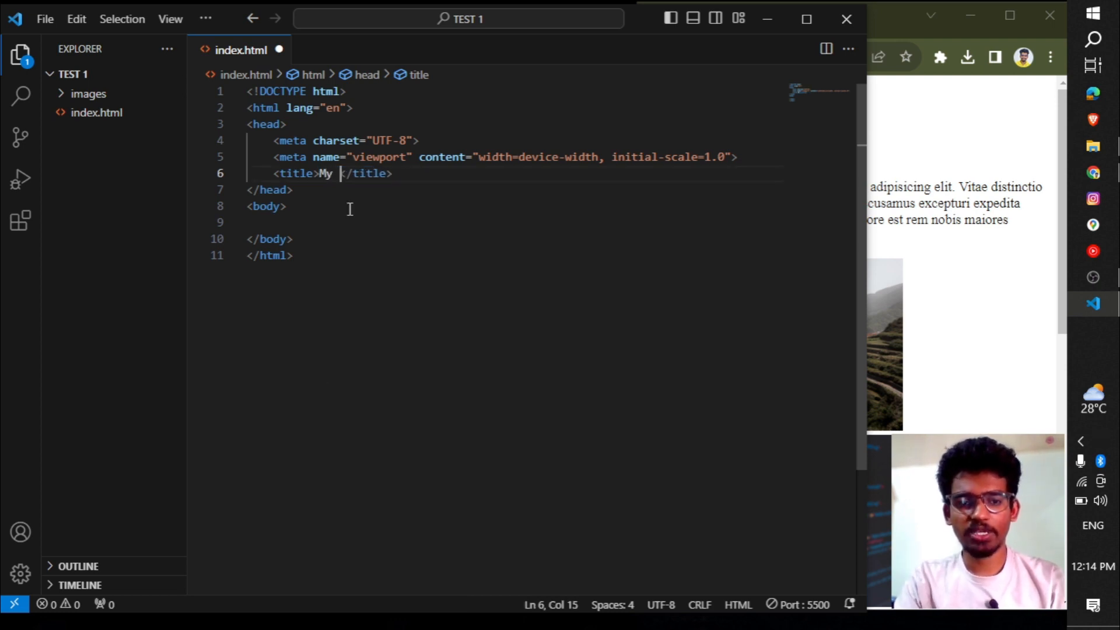
text(Websit)
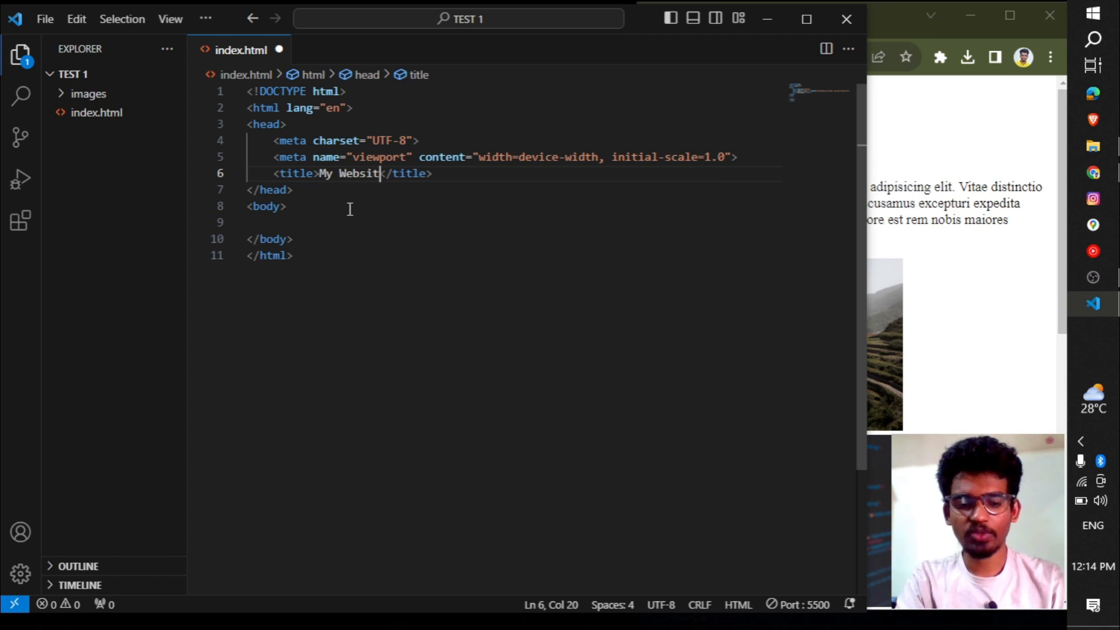
click(286, 207)
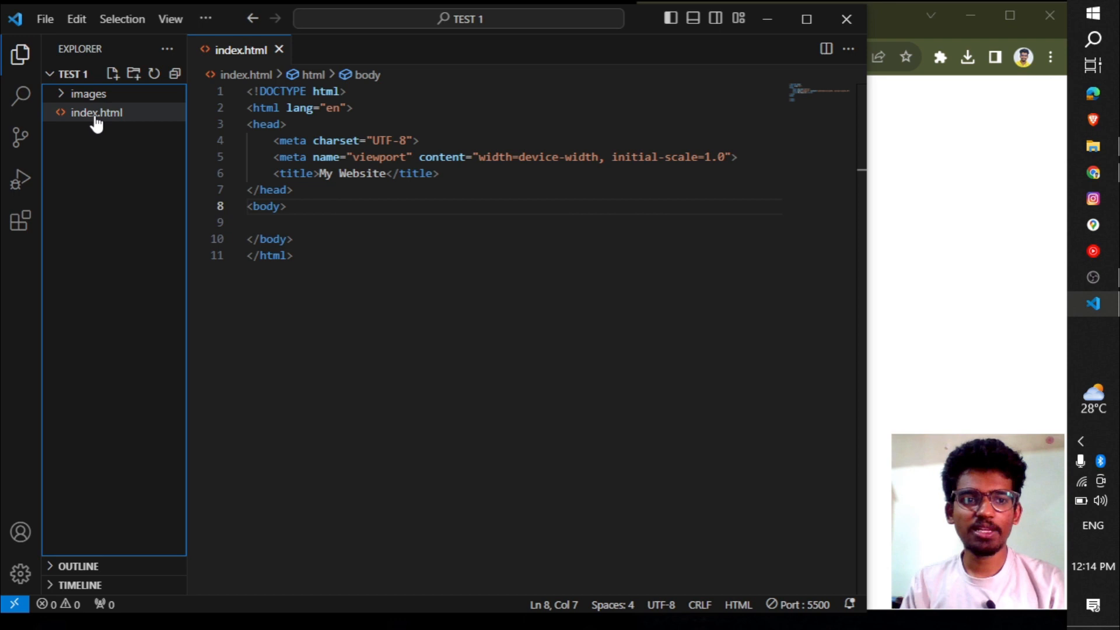
right_click(97, 112)
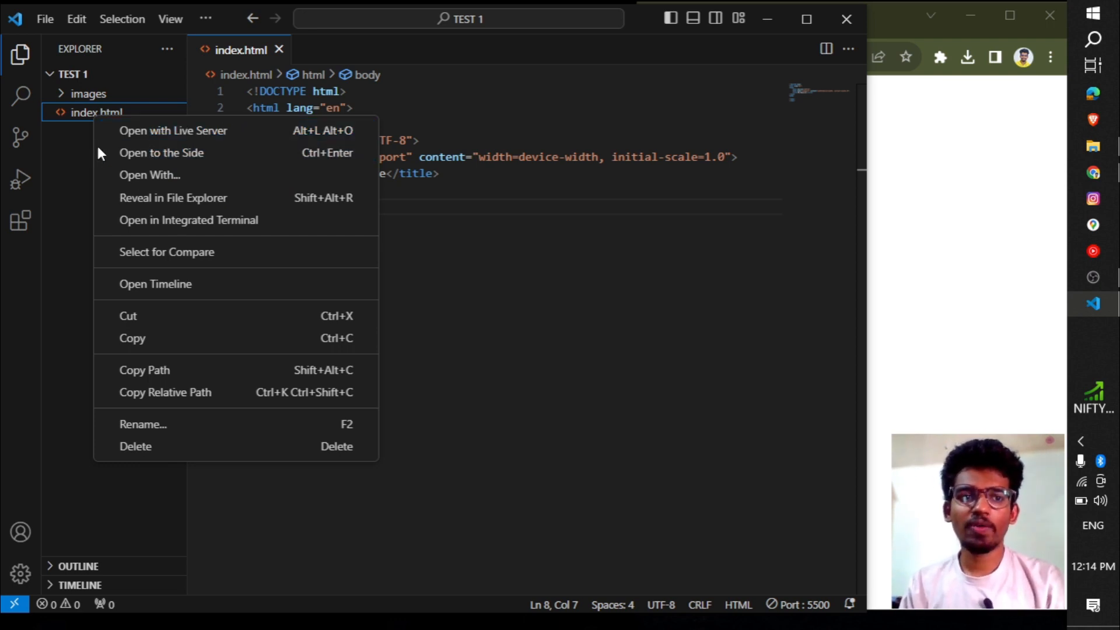
mouse_move(173, 131)
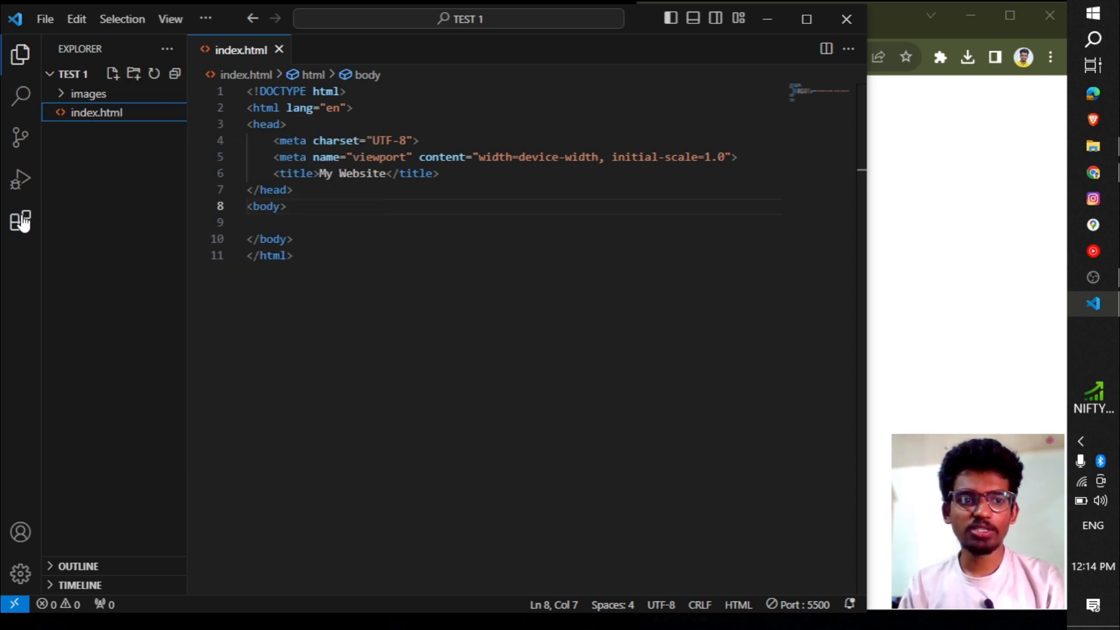
Confirm the Live Server extension is installed, then return to index.html
click(20, 222)
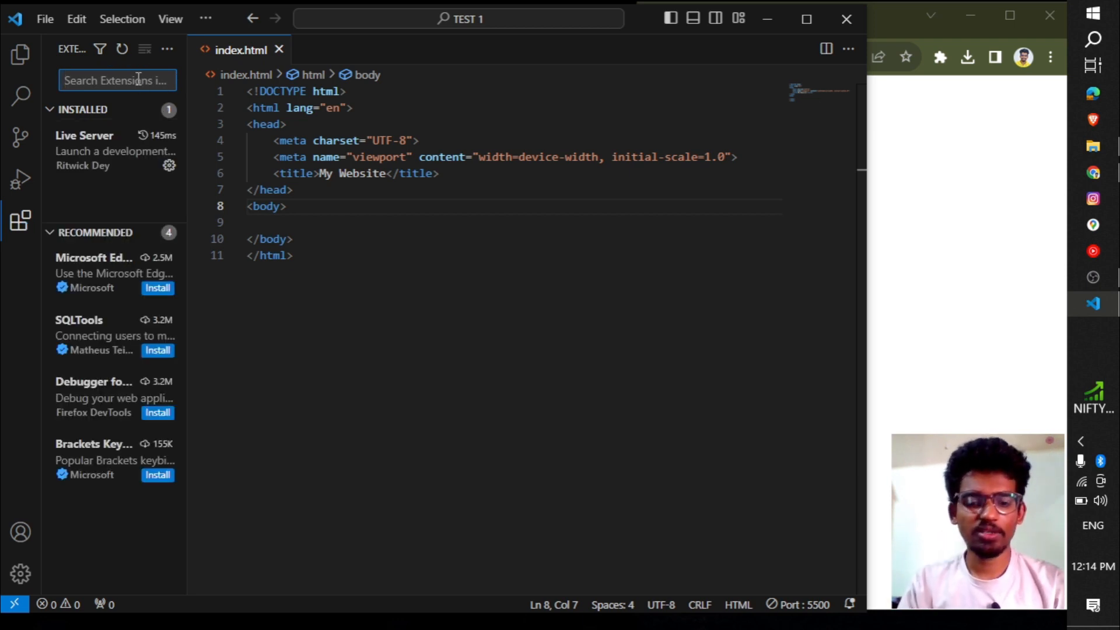
text(live s)
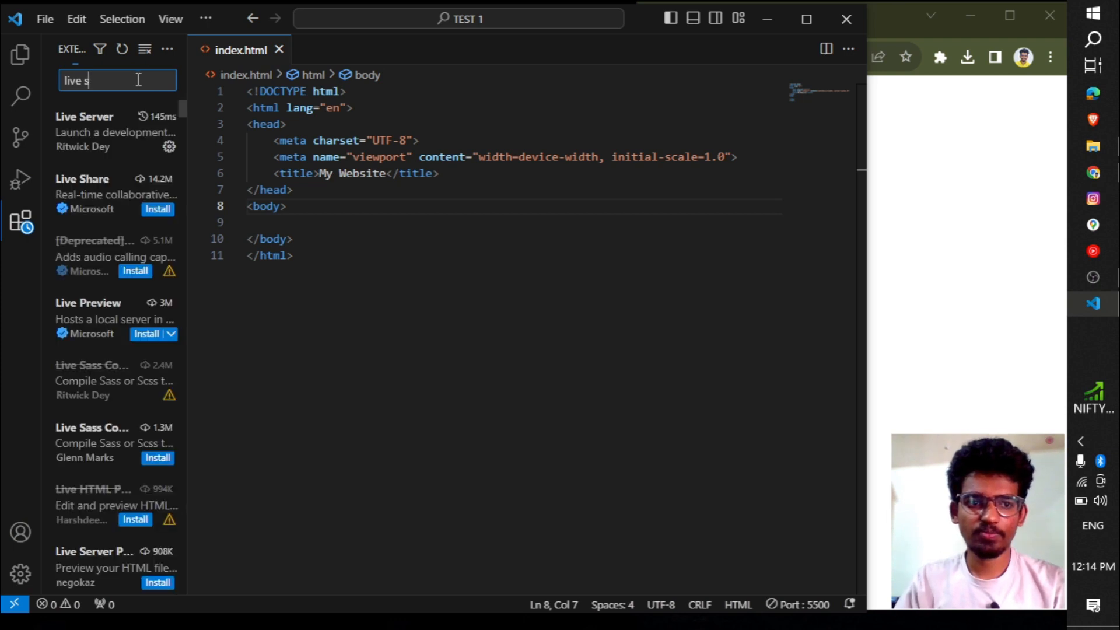
click(107, 132)
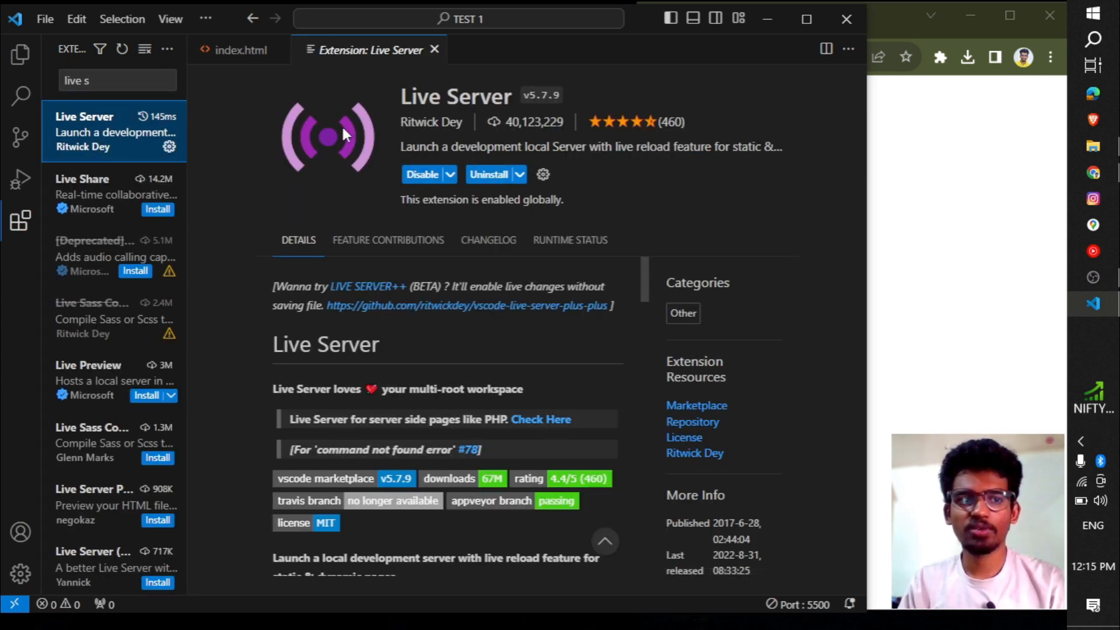
click(239, 50)
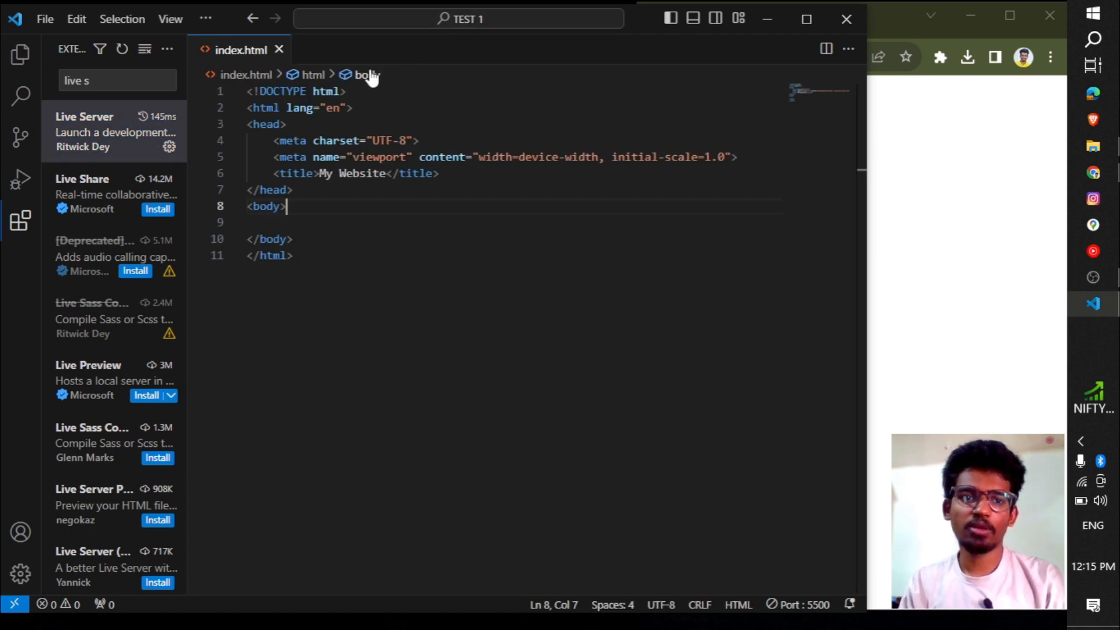
mouse_move(20, 97)
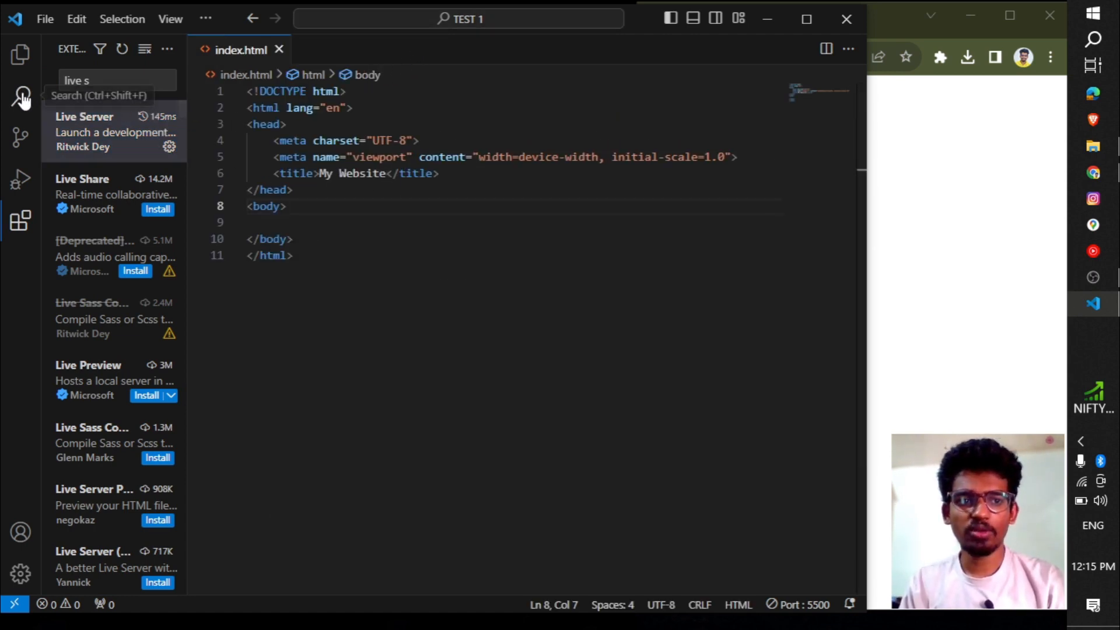
click(20, 54)
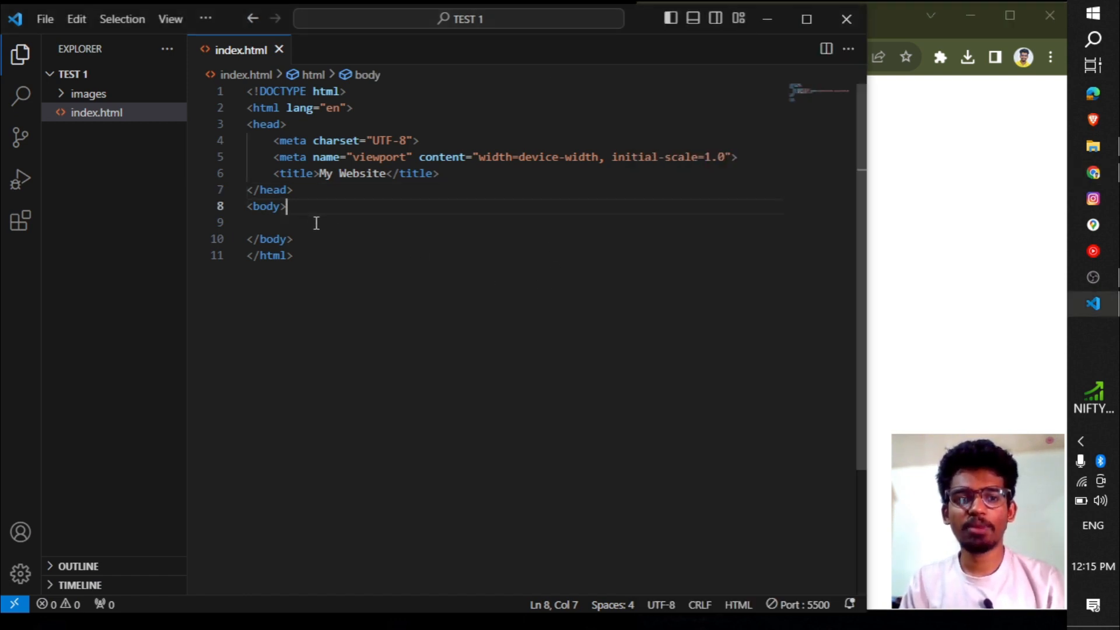
Insert an h1 reading 'Welcome Back to My Website' in the body and save
text(<)
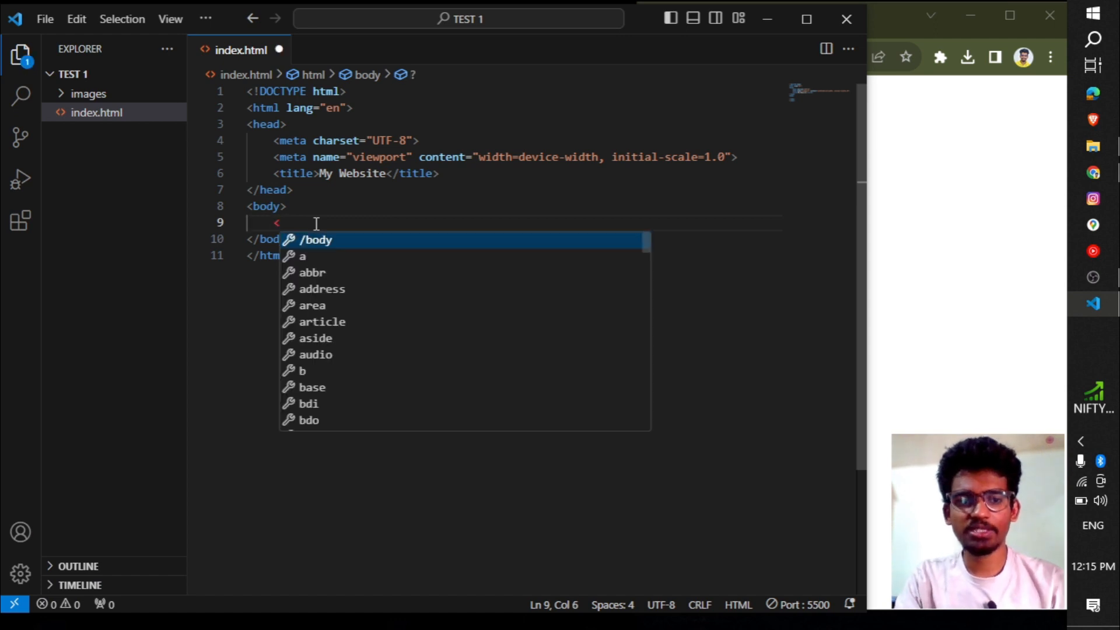
text(h1></h1>)
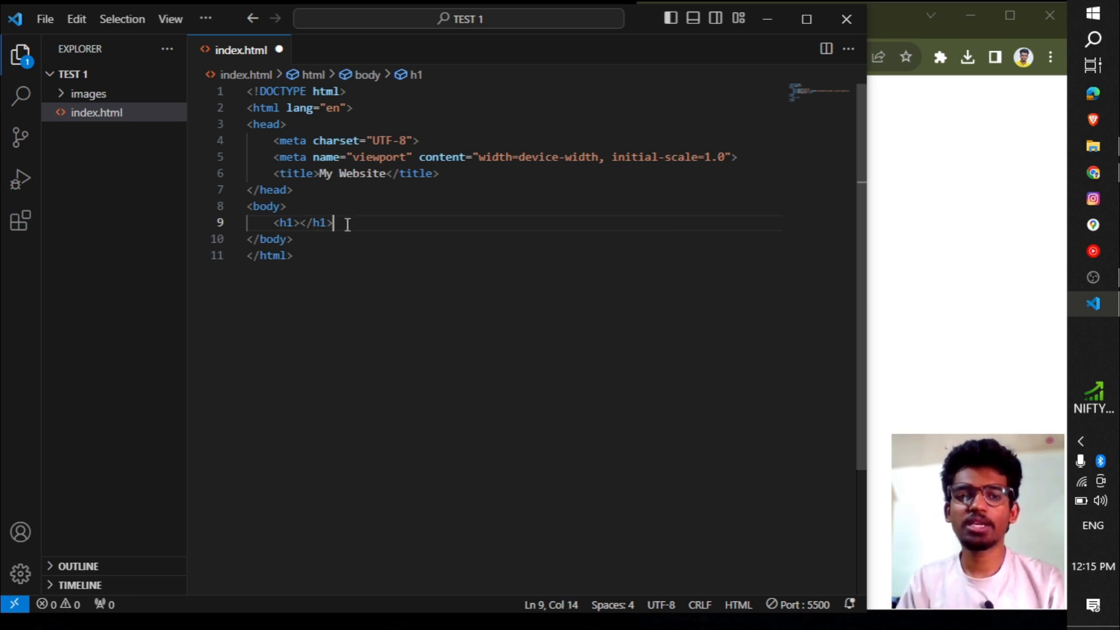
click(300, 222)
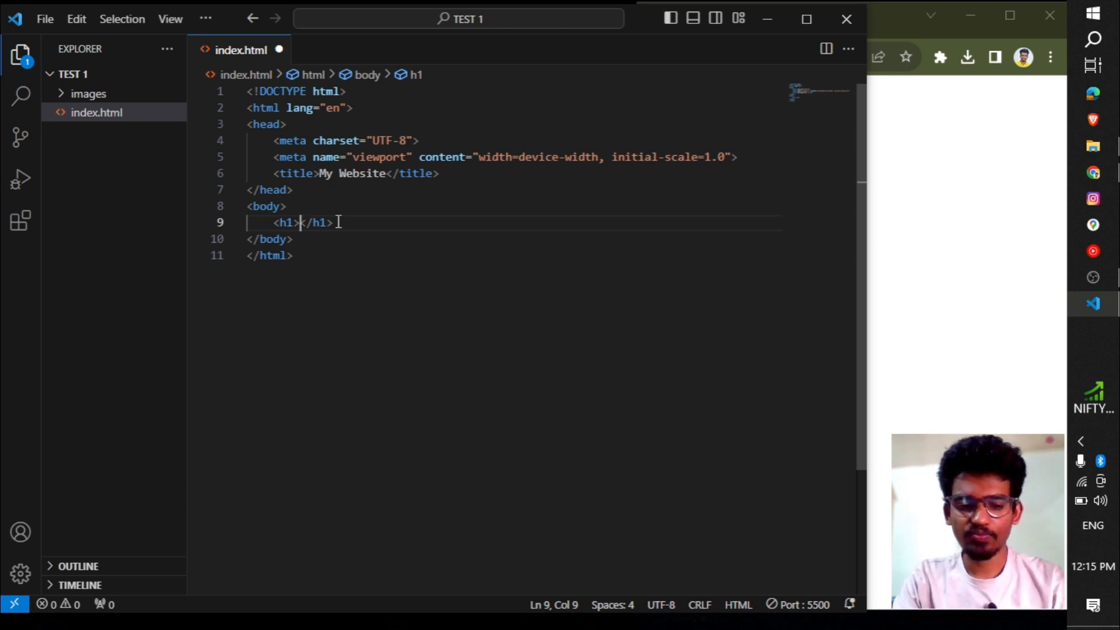
text(We)
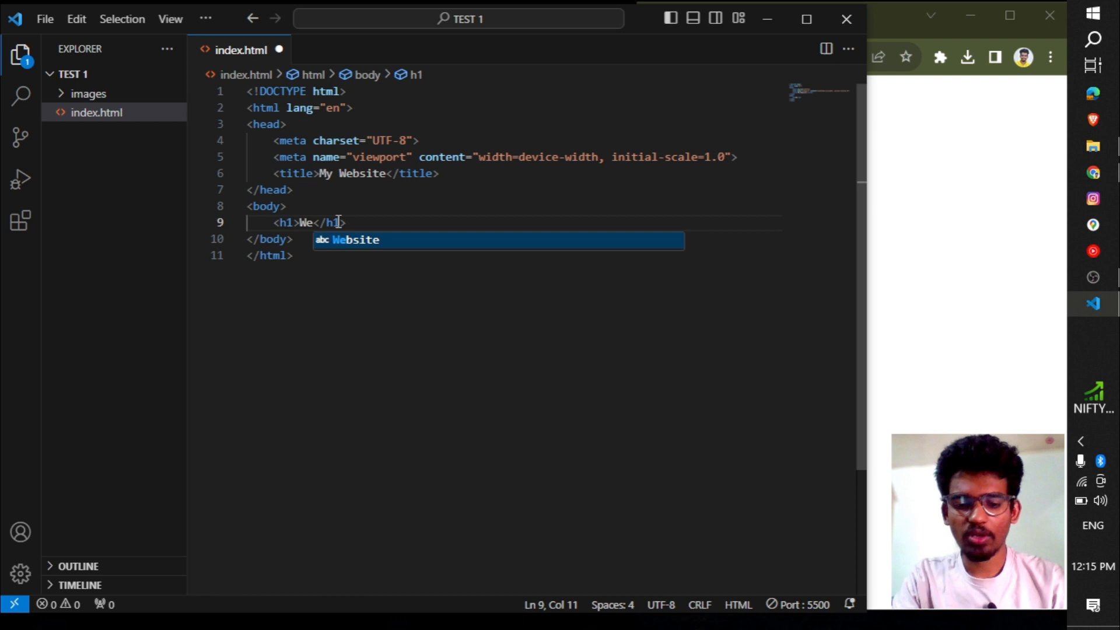
text(lcome Back to M)
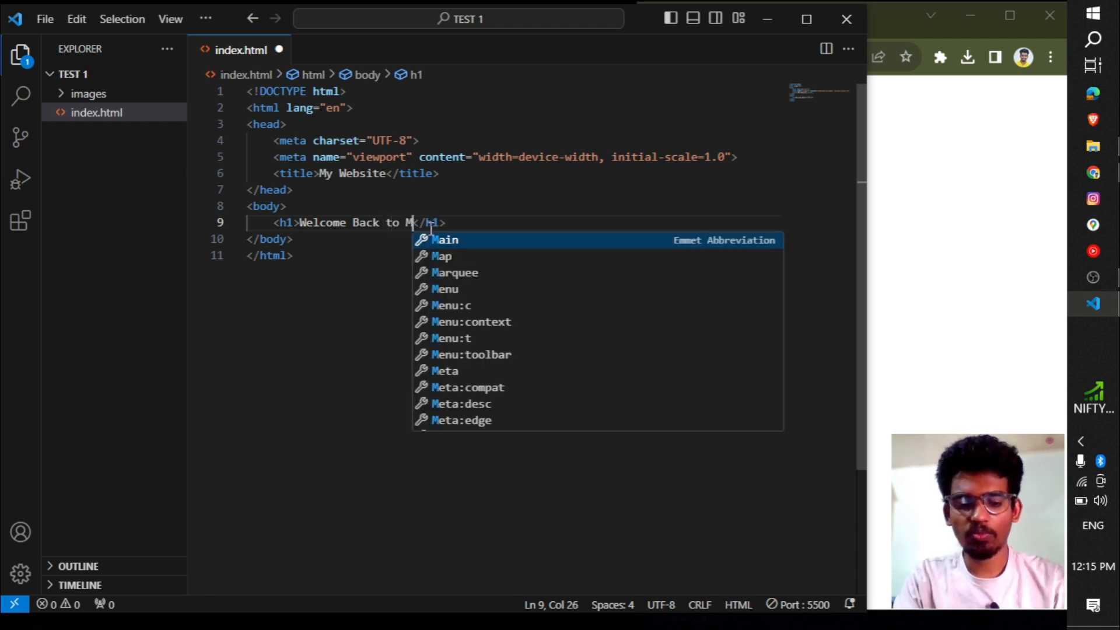
text(ebsite)
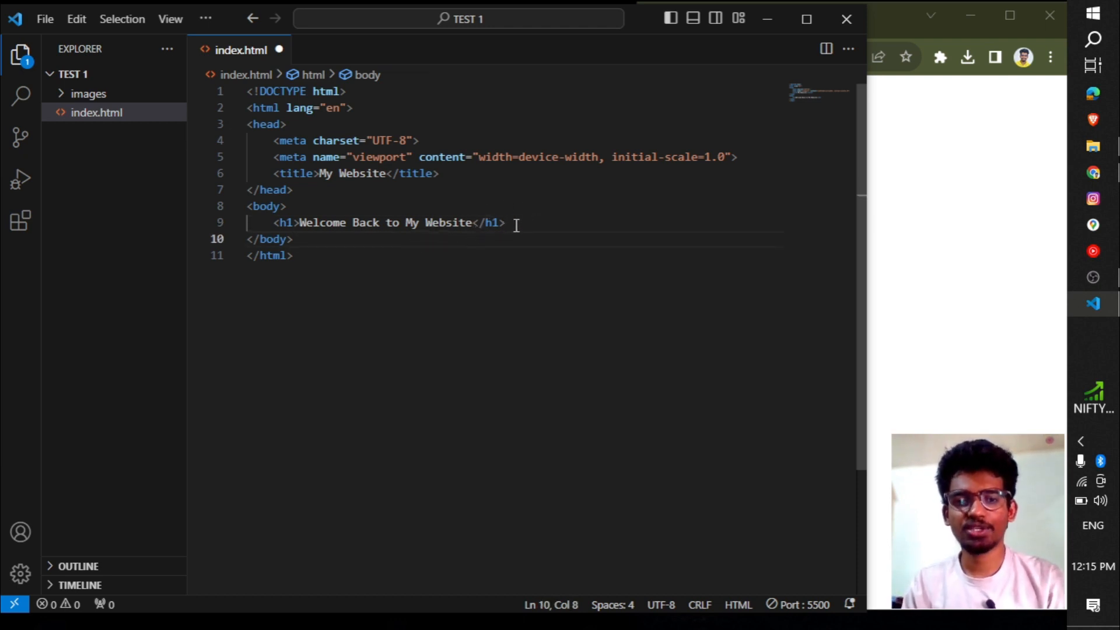
key(ctrl+s)
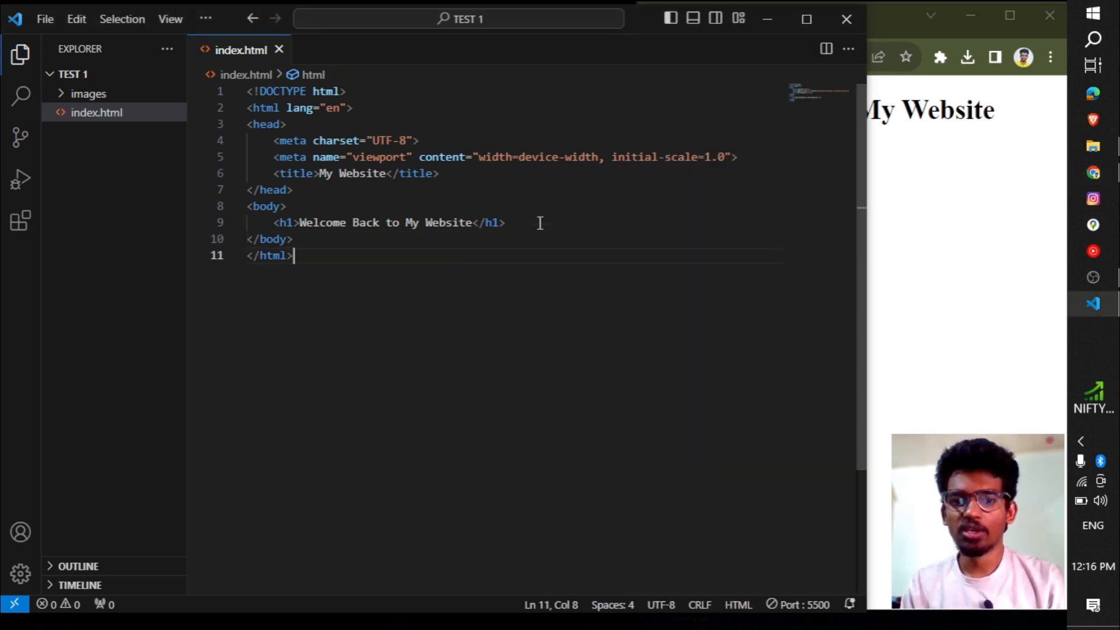
mouse_move(285, 222)
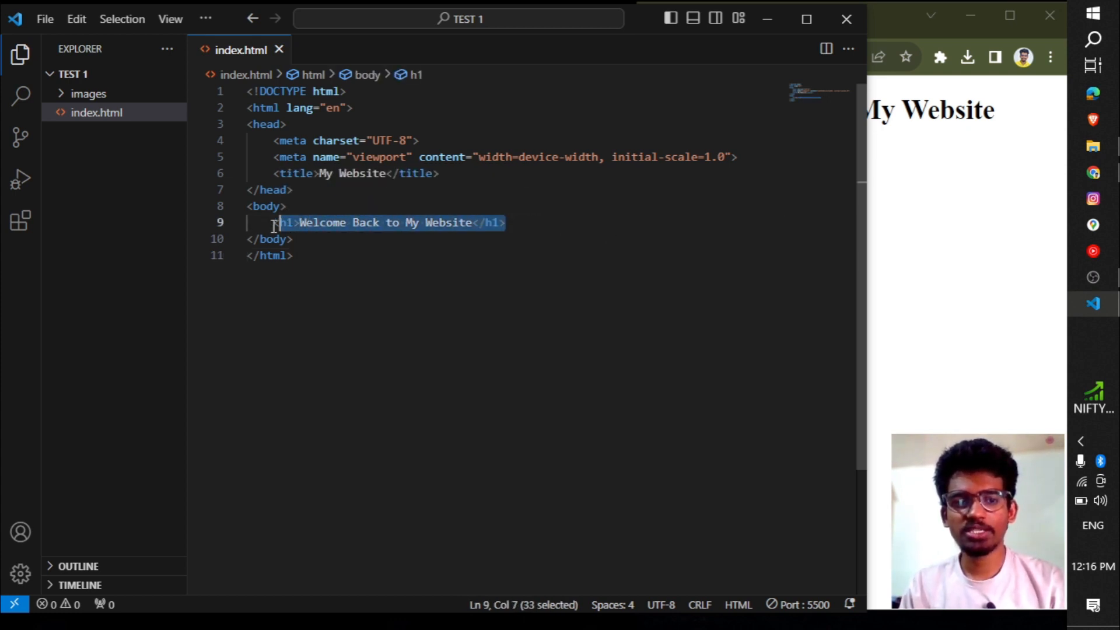
Duplicate the h1 line and renumber the copies' tags toward h2–h6
click(534, 222)
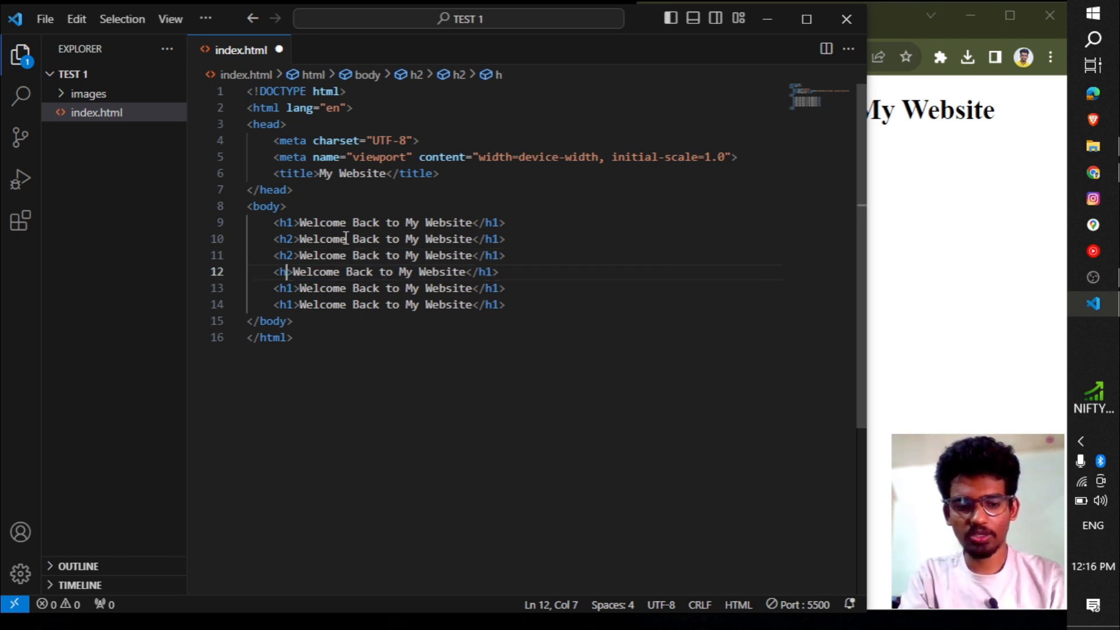
text(4)
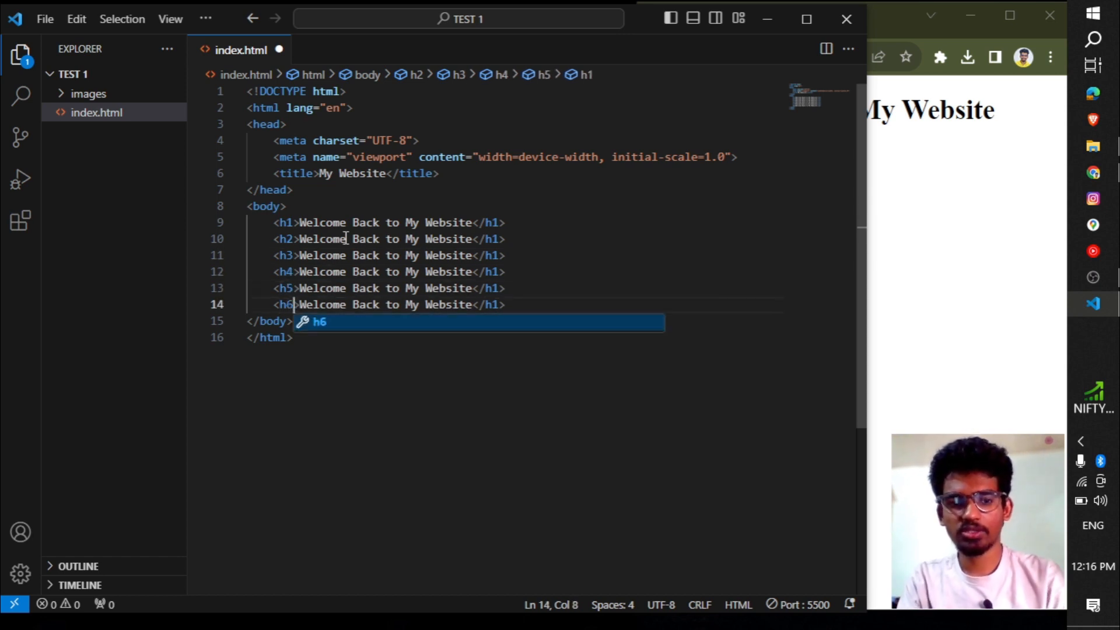
click(522, 239)
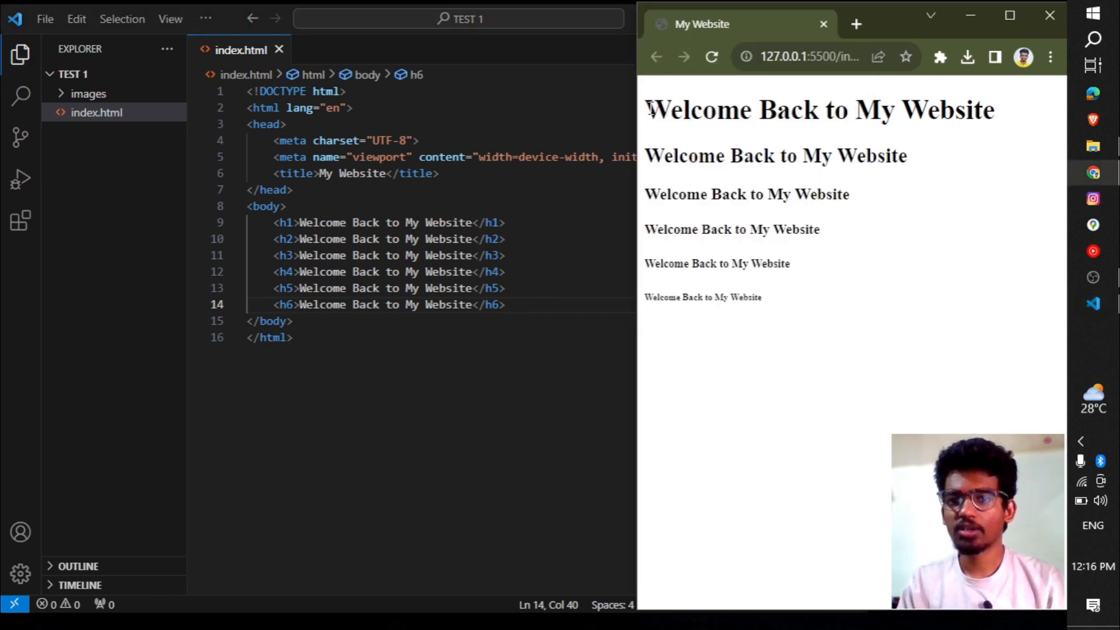
Inspect the six heading sizes in the Chrome preview, selecting the h6 text, then return to the code
double_click(834, 195)
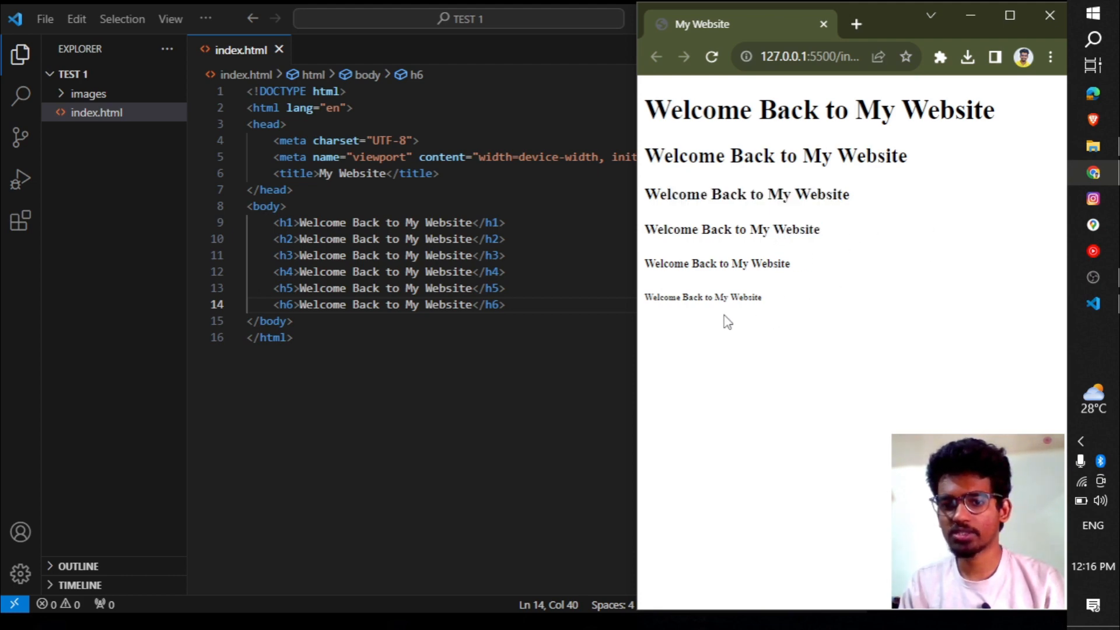
double_click(702, 297)
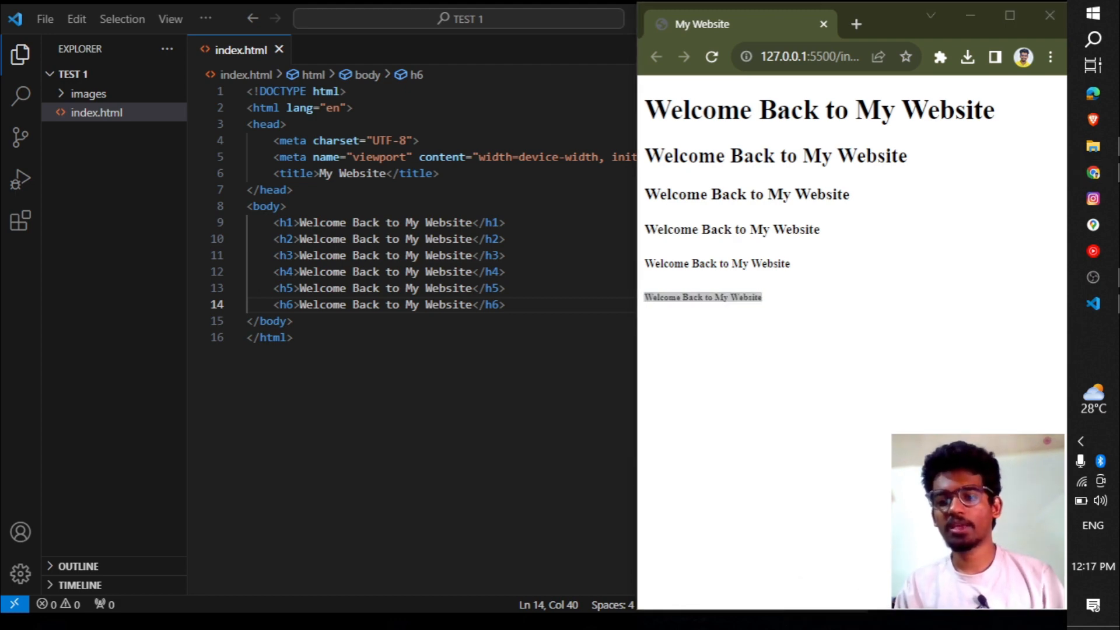
click(771, 343)
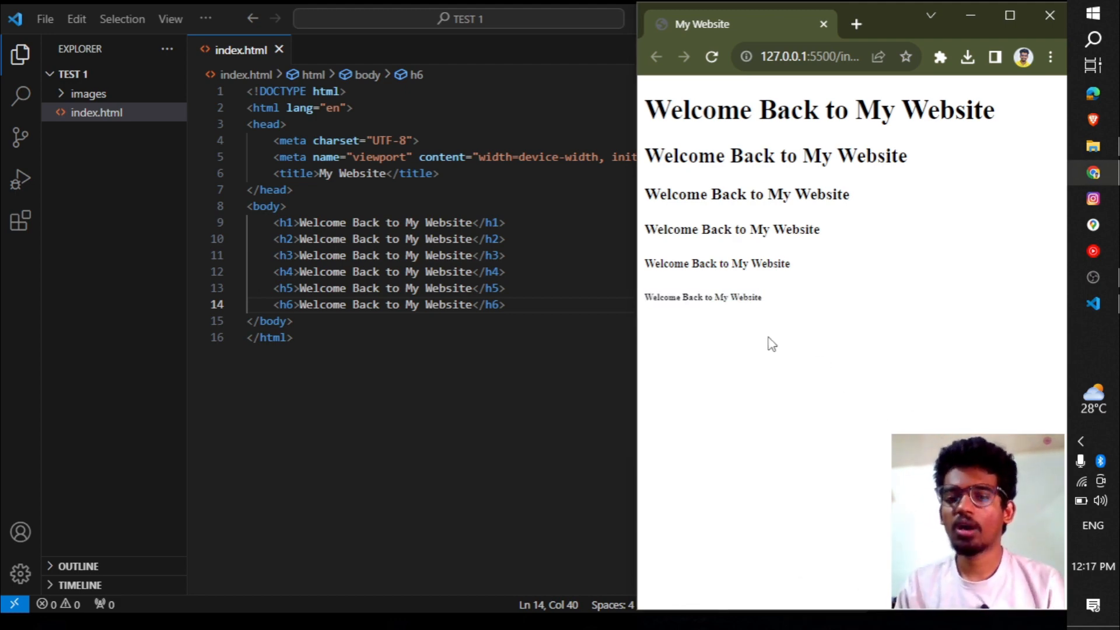
double_click(702, 297)
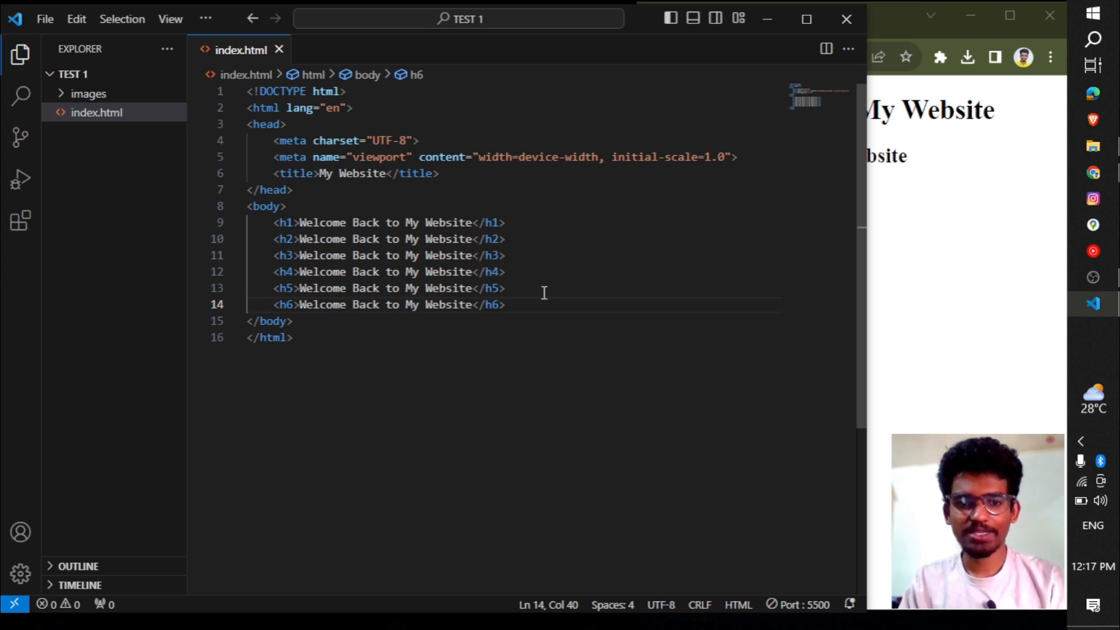
mouse_move(530, 308)
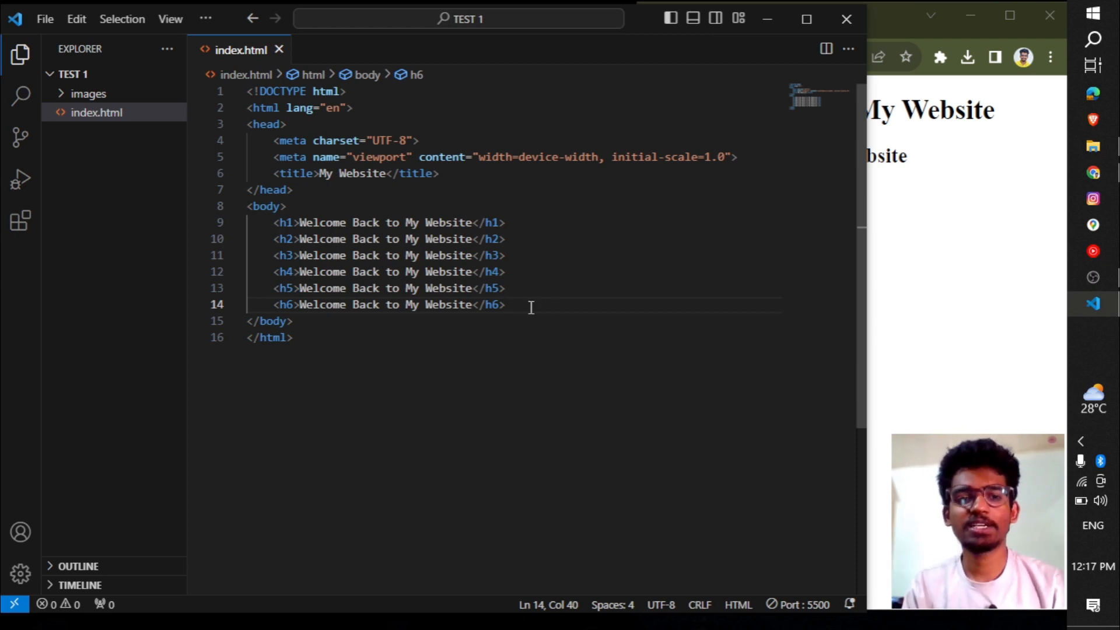